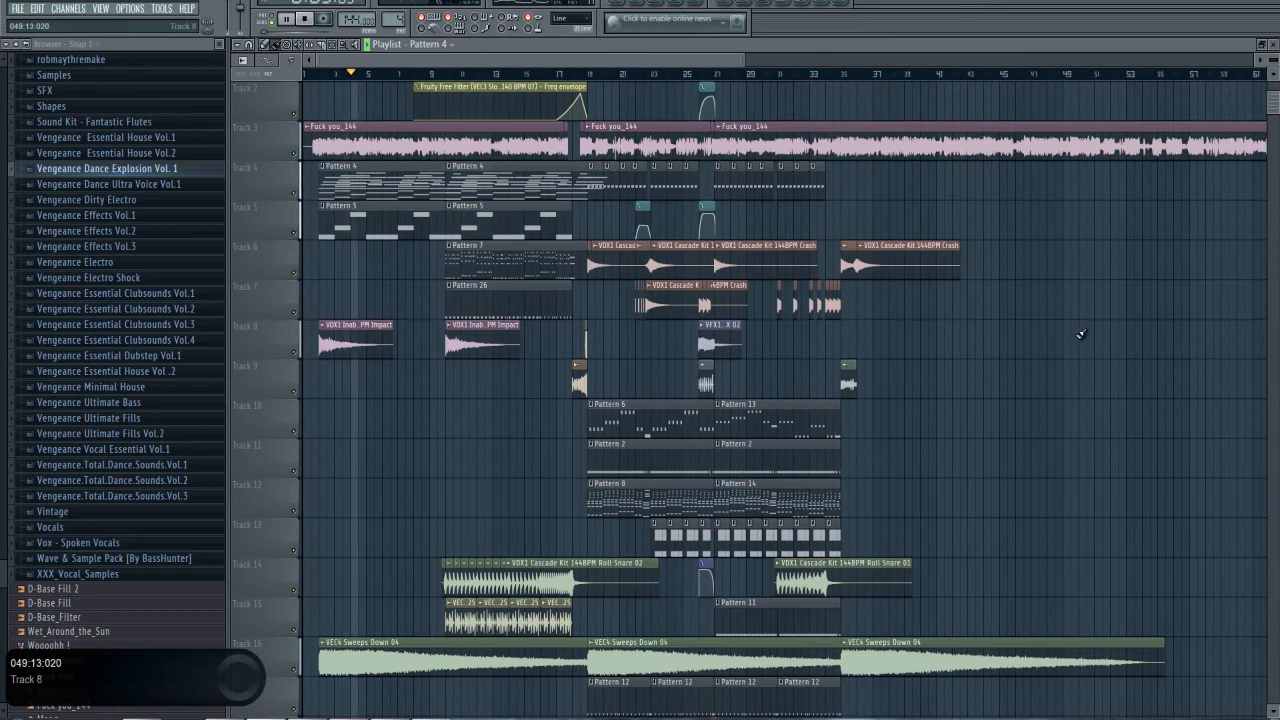
scroll("down", 3)
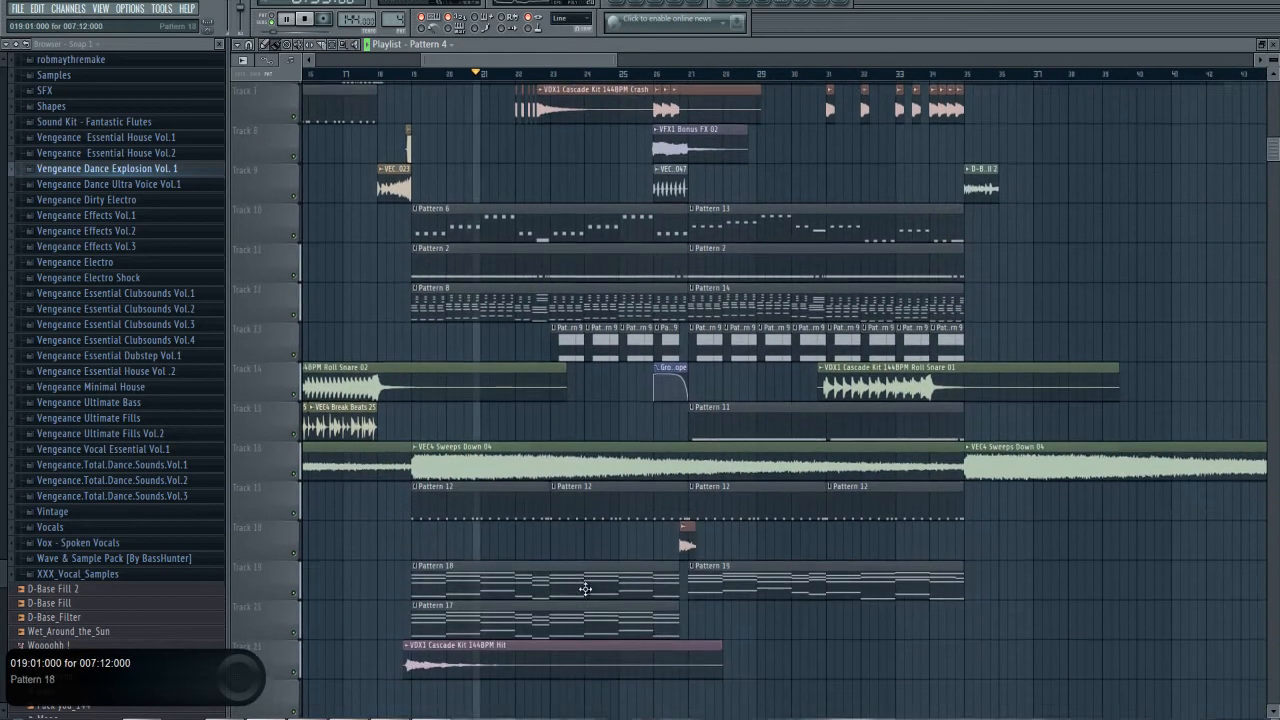
scroll("down", 3)
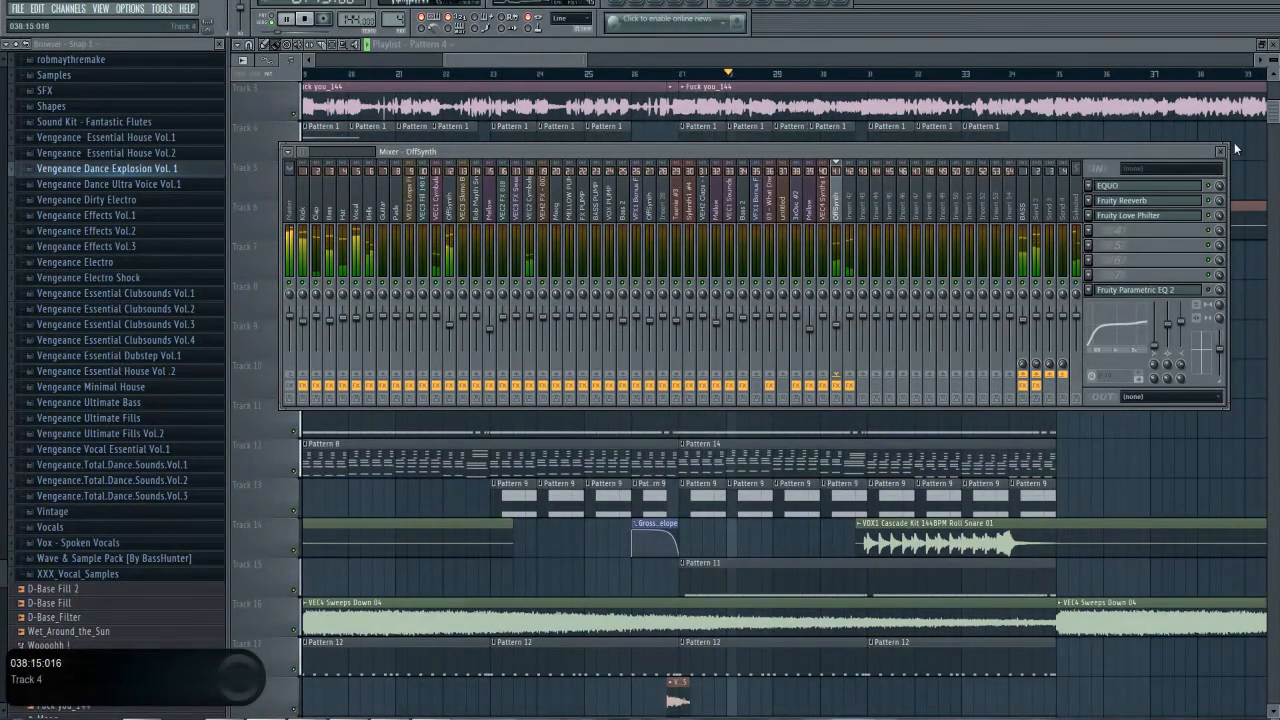
left_click(1220, 152)
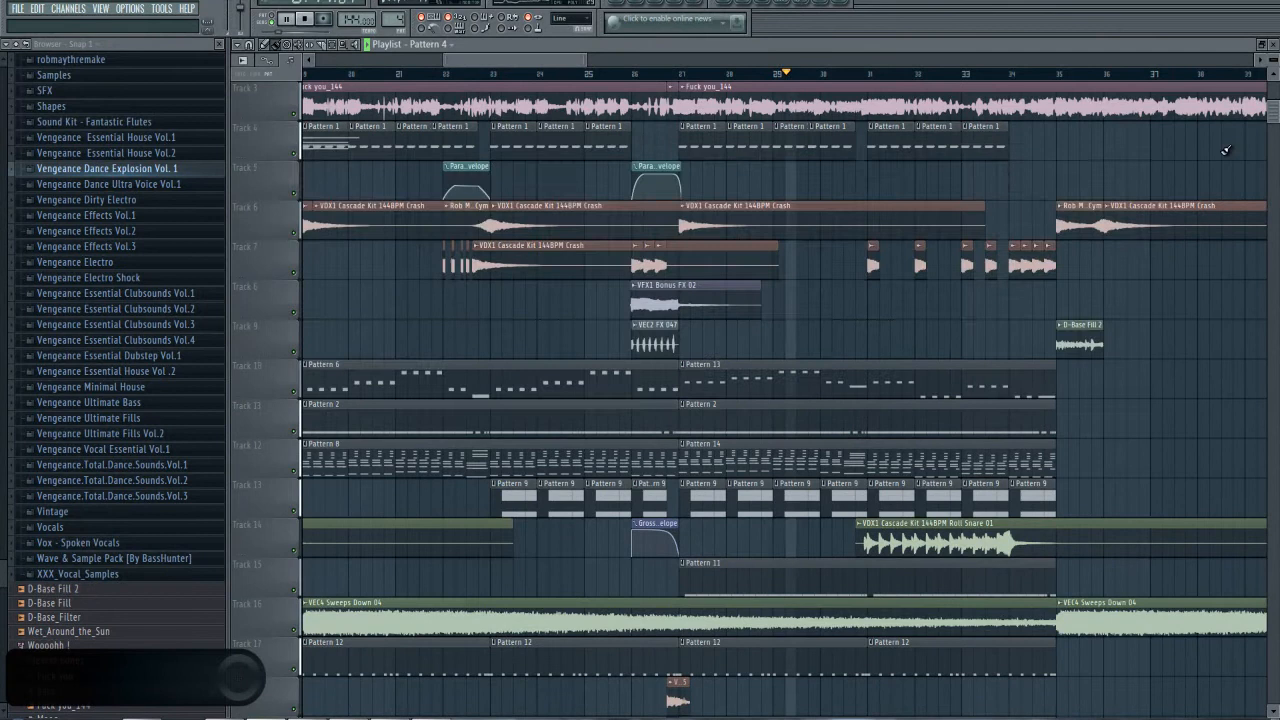